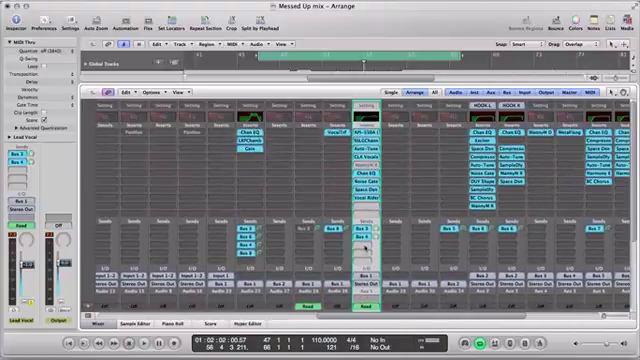
# Add a Bus 9 send on the Lead Vocal channel, creating the Aux 12 return.
pyautogui.click(372, 237)
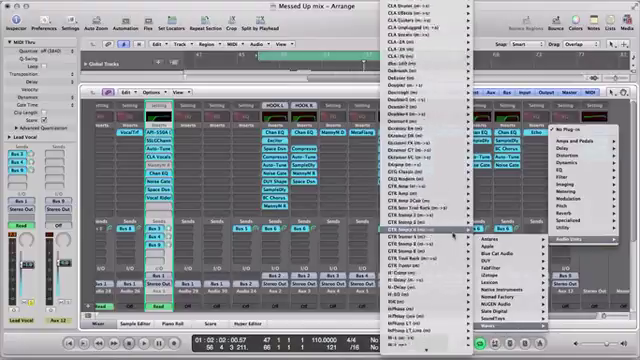
# Insert Waves H-Delay (m->s) on the Aux 12 return channel.
pyautogui.scroll(-3)
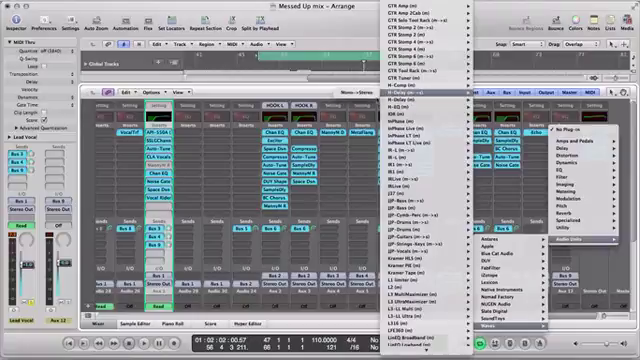
pyautogui.click(398, 95)
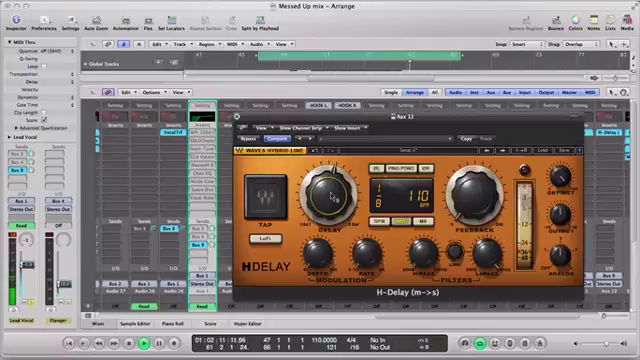
# Show the Waves H-Delay plug-in window on the Aux 12 channel strip.
pyautogui.moveTo(325, 185); pyautogui.dragTo(330, 175)
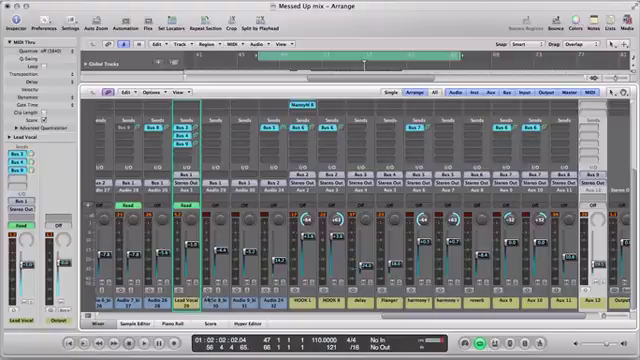
pyautogui.moveTo(320, 350)
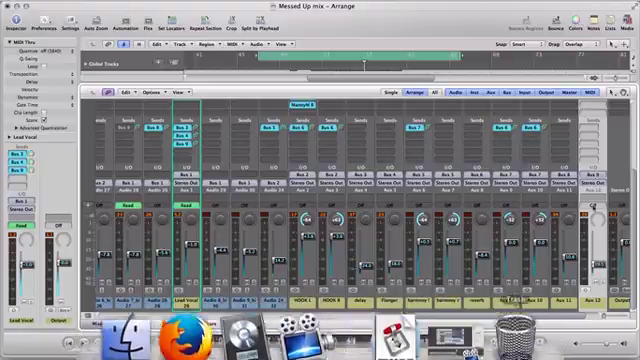